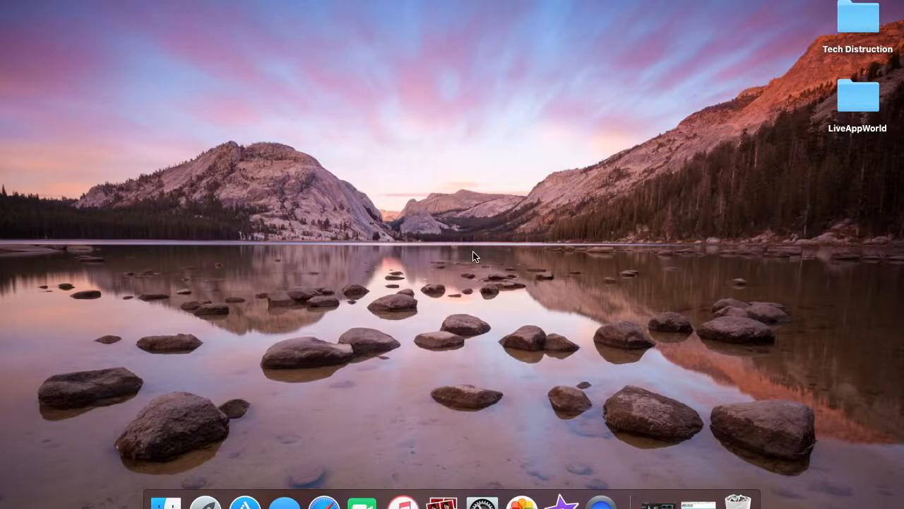
mouse_move(382, 480)
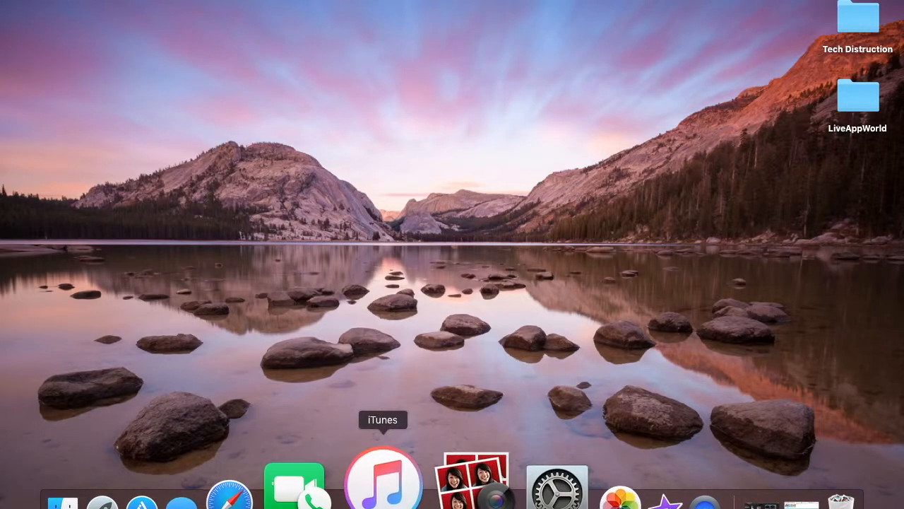
Launch iTunes from the Dock, opening The Middle's TV Shows library
click(382, 481)
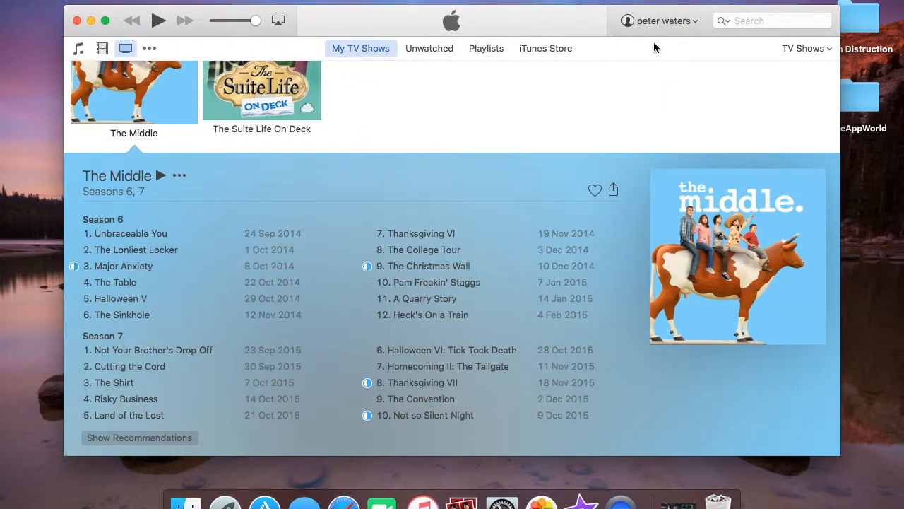
mouse_move(578, 173)
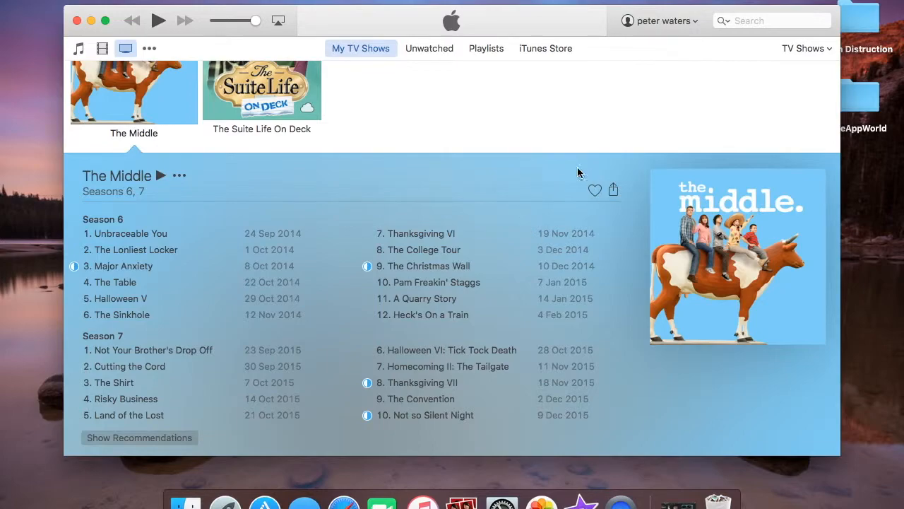
mouse_move(257, 311)
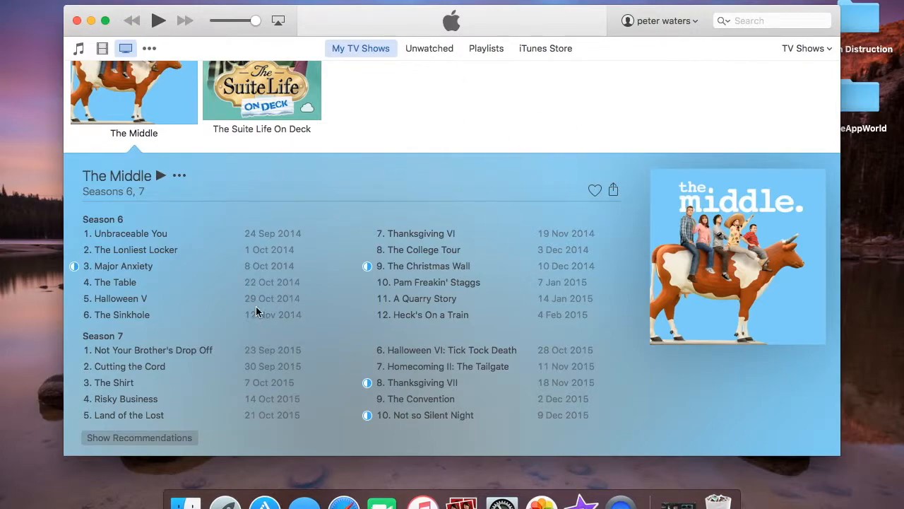
mouse_move(378, 171)
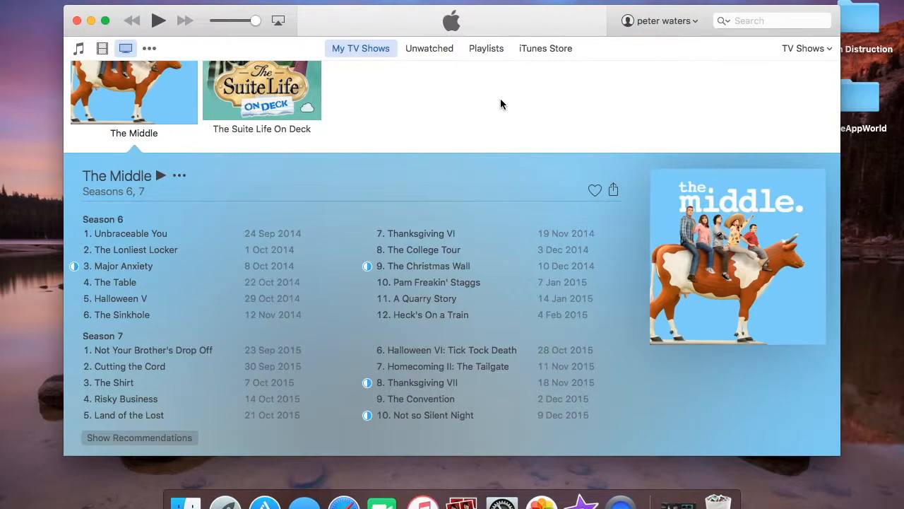
mouse_move(674, 32)
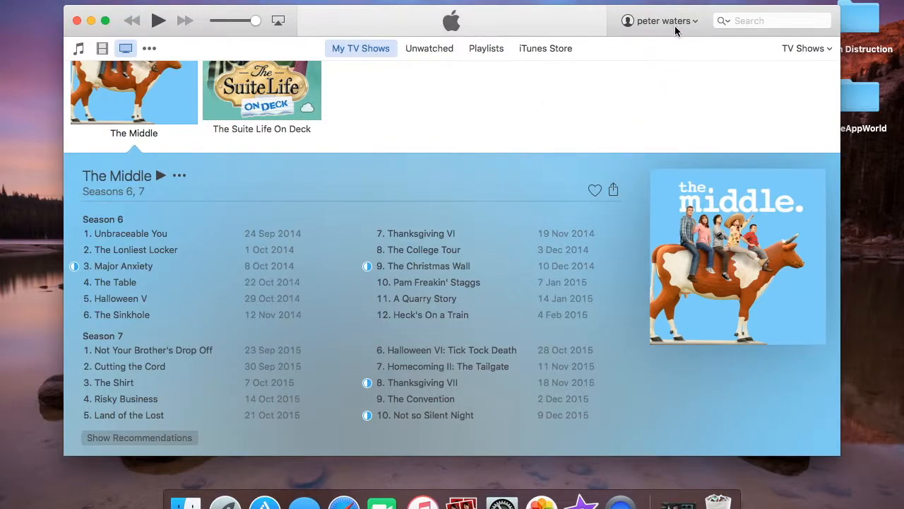
mouse_move(643, 27)
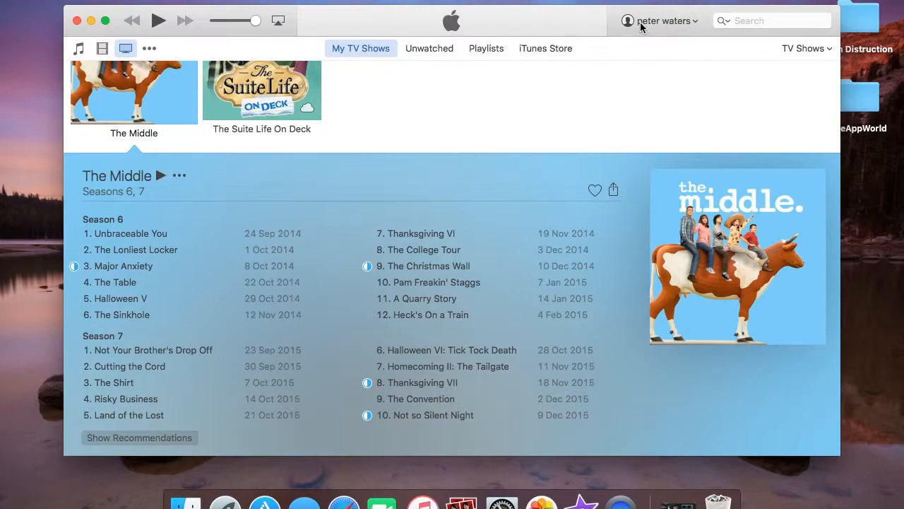
Sign out of the current Apple ID and bring up the empty iTunes Store sign-in dialog
click(663, 21)
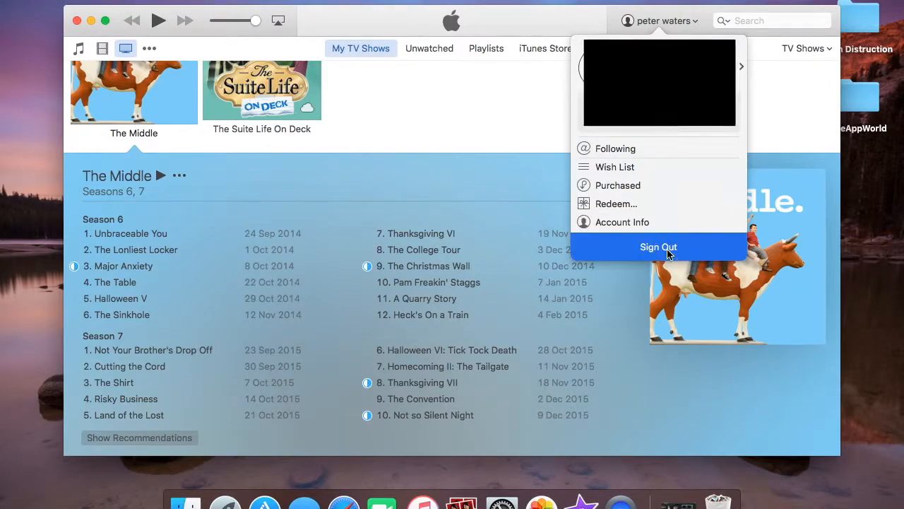
click(658, 247)
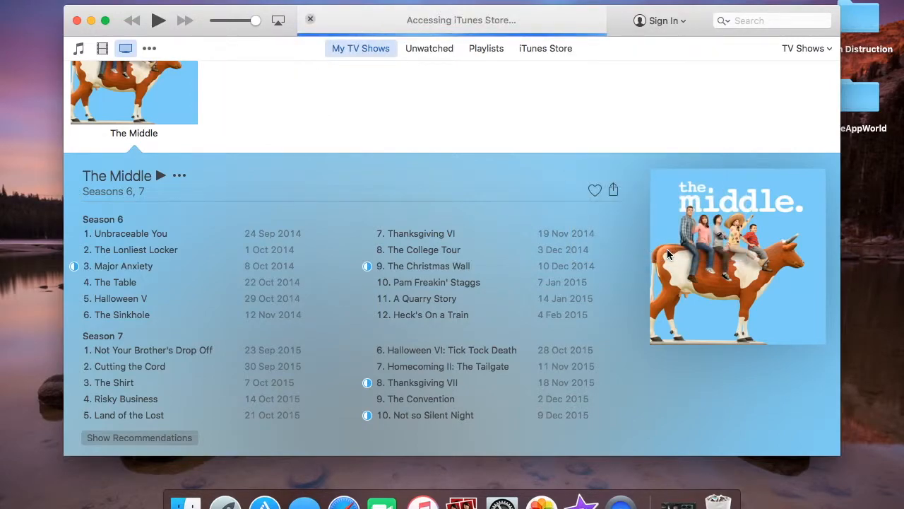
click(663, 20)
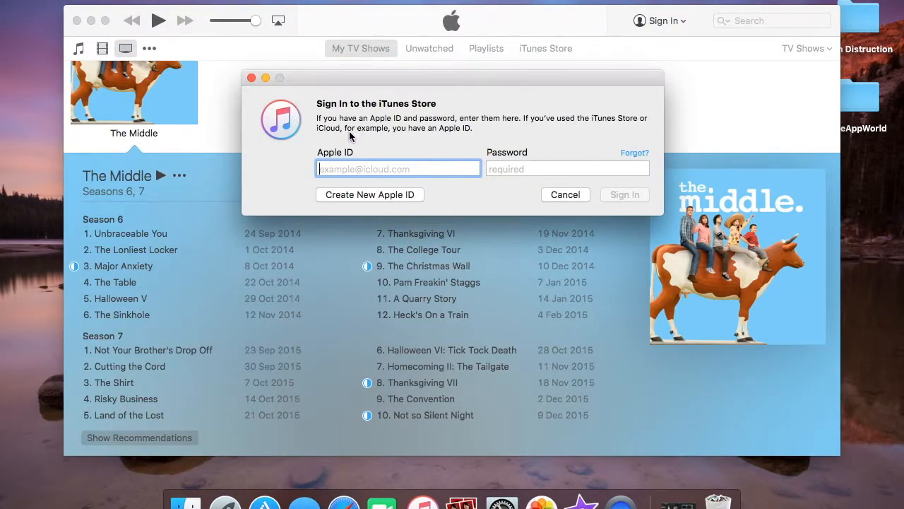
mouse_move(296, 113)
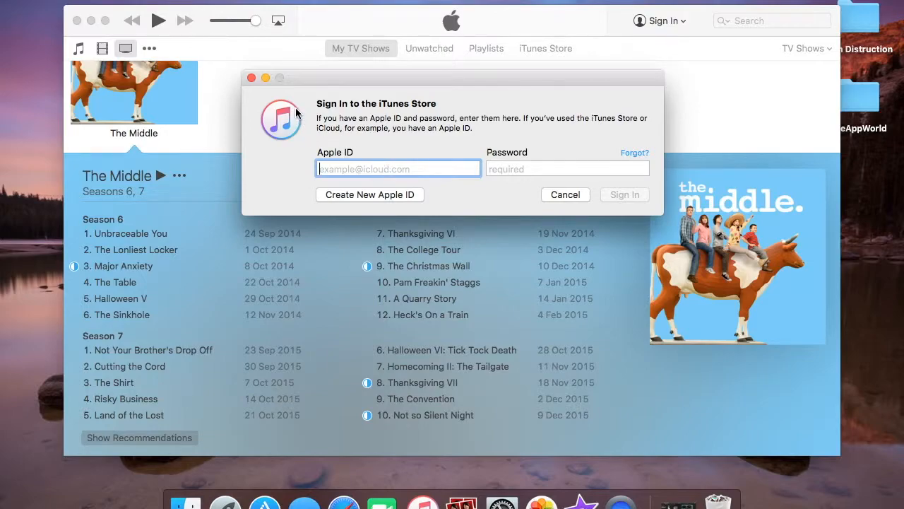
Sign in with the friend's Apple ID (ending oo.co.uk) and password
click(397, 169)
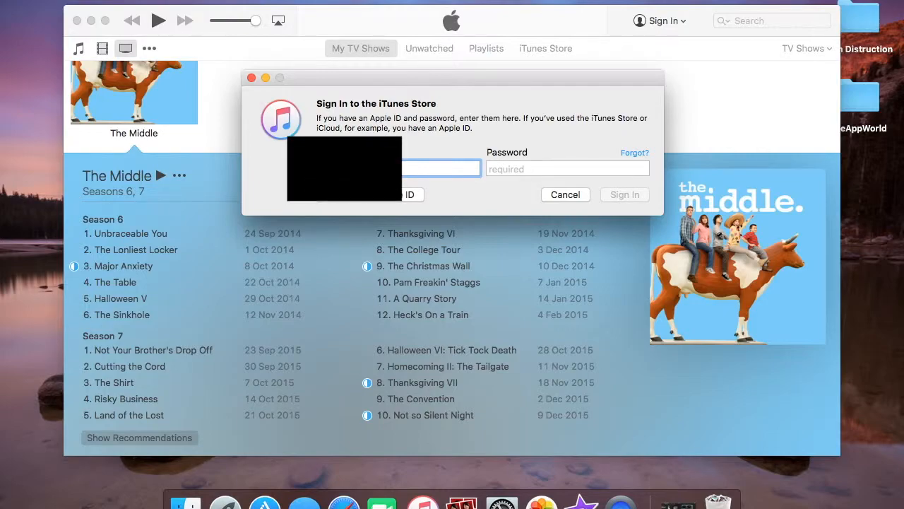
text(oo.co.uk)
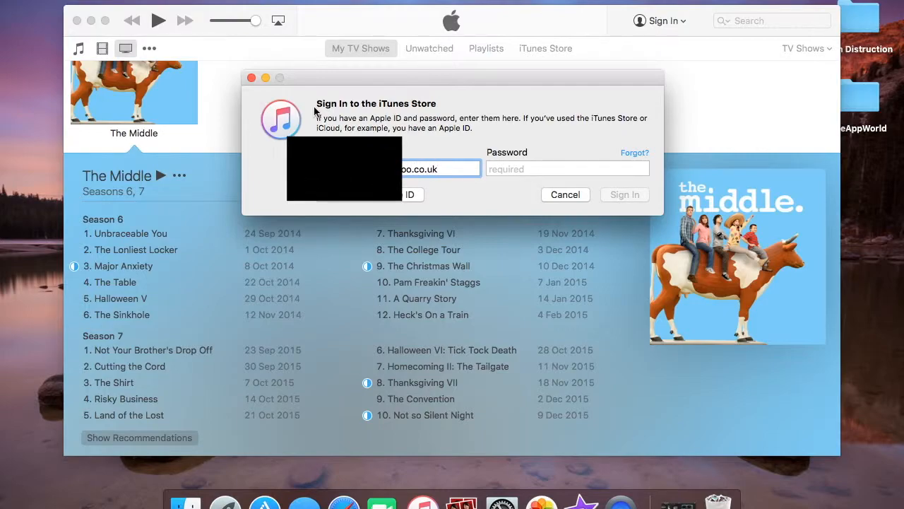
click(567, 169)
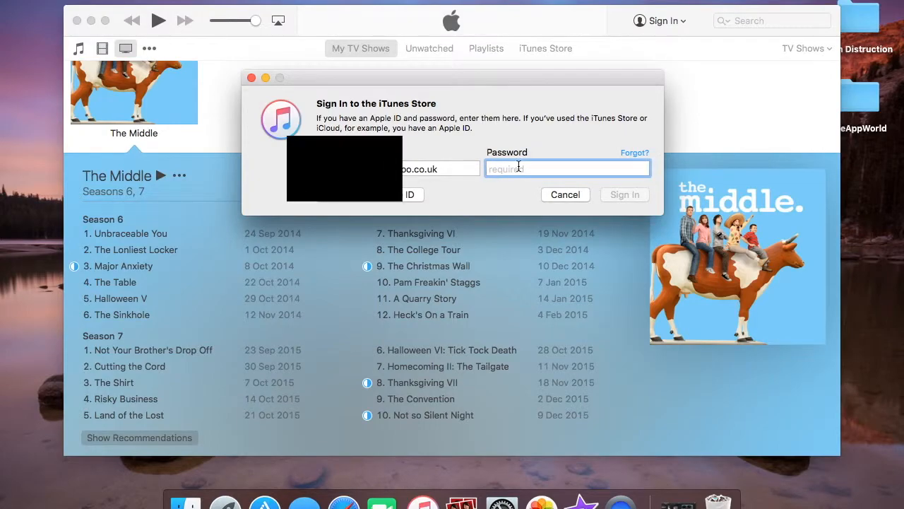
text(•••••)
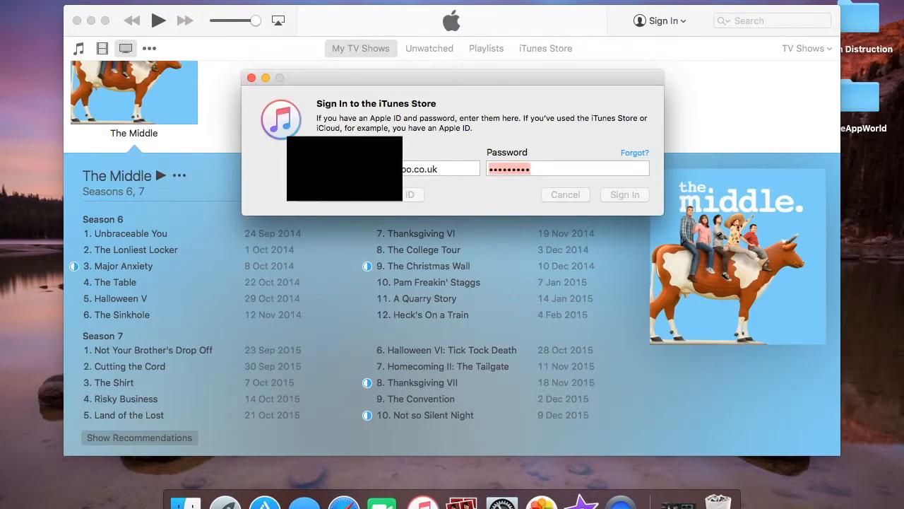
click(624, 194)
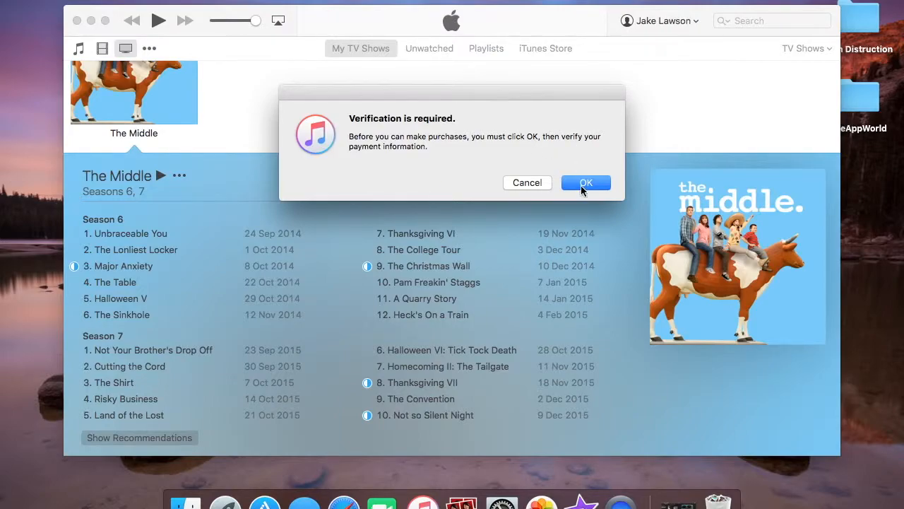
Dismiss the payment verification notice and return to the TV Shows library
click(586, 182)
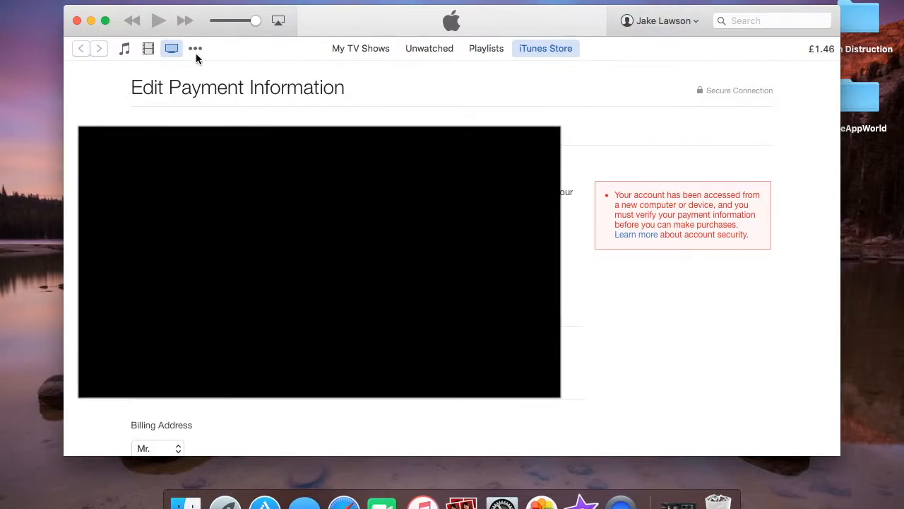
click(361, 48)
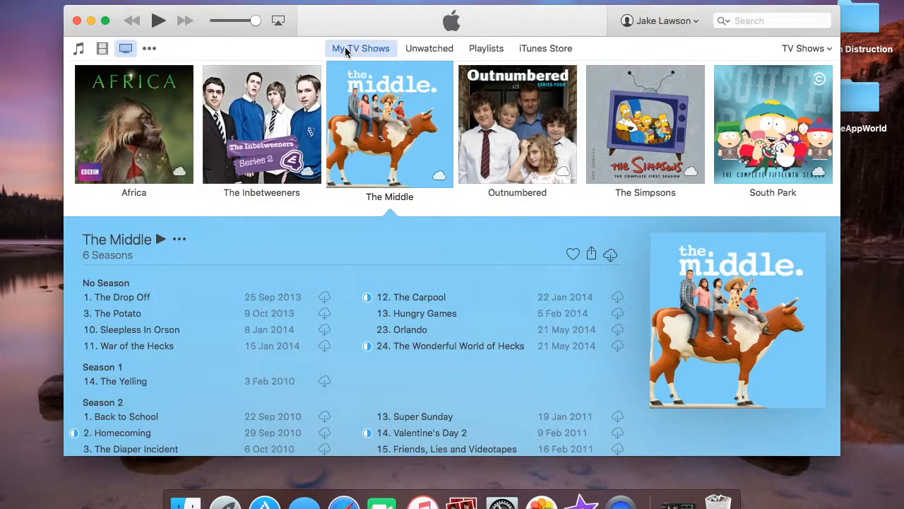
View Africa's episodes, then switch to the friend's Movies library
click(134, 124)
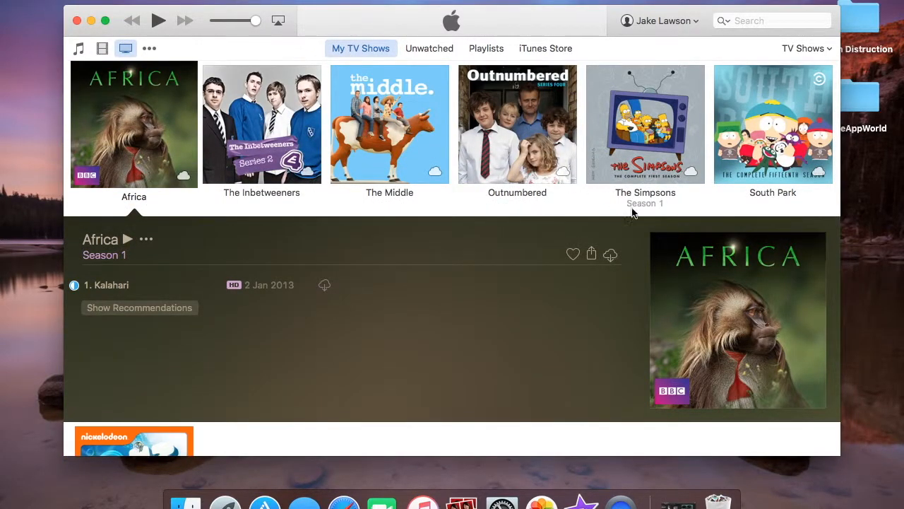
mouse_move(208, 34)
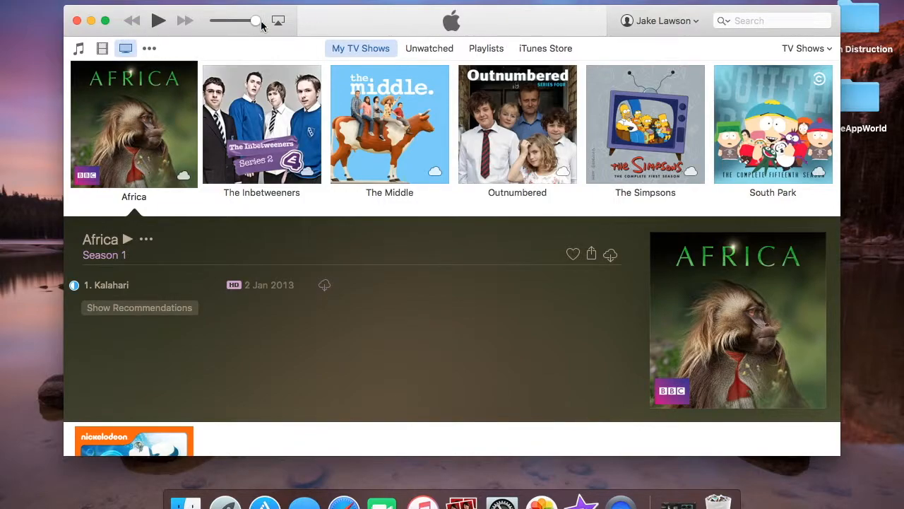
click(102, 48)
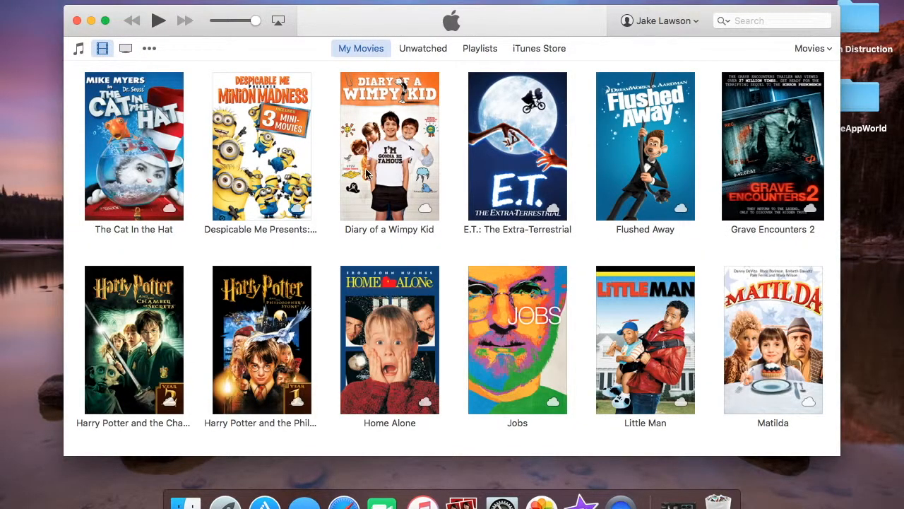
mouse_move(463, 220)
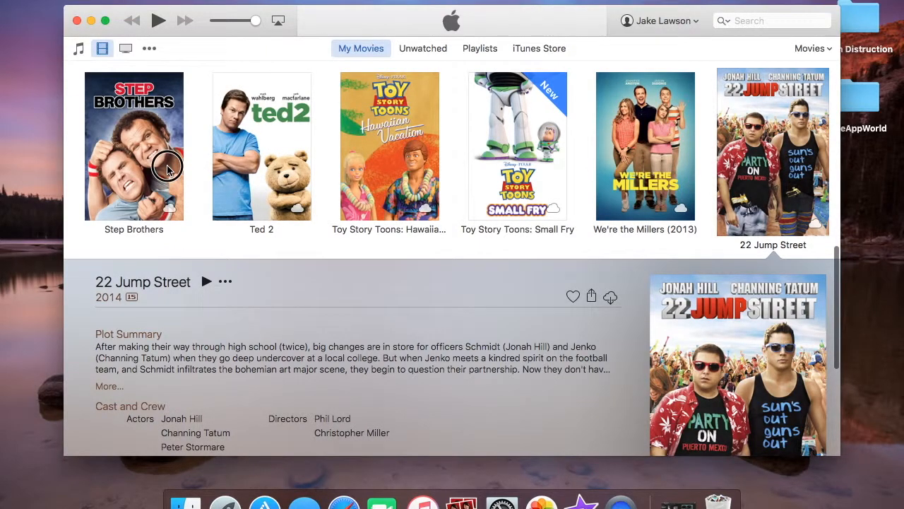
click(134, 146)
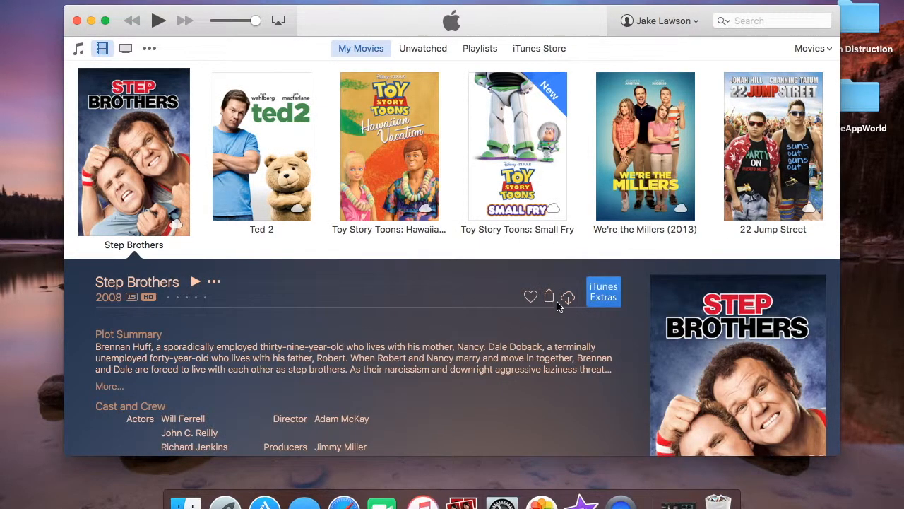
mouse_move(136, 302)
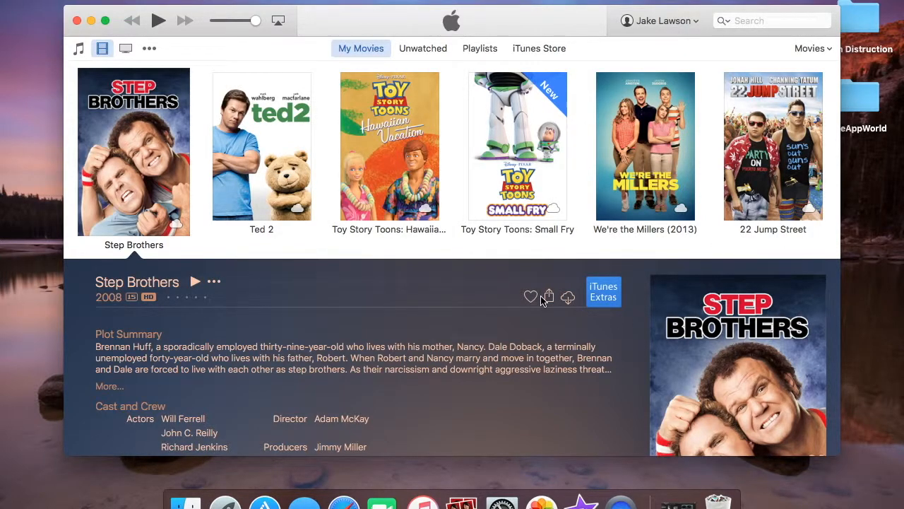
mouse_move(575, 304)
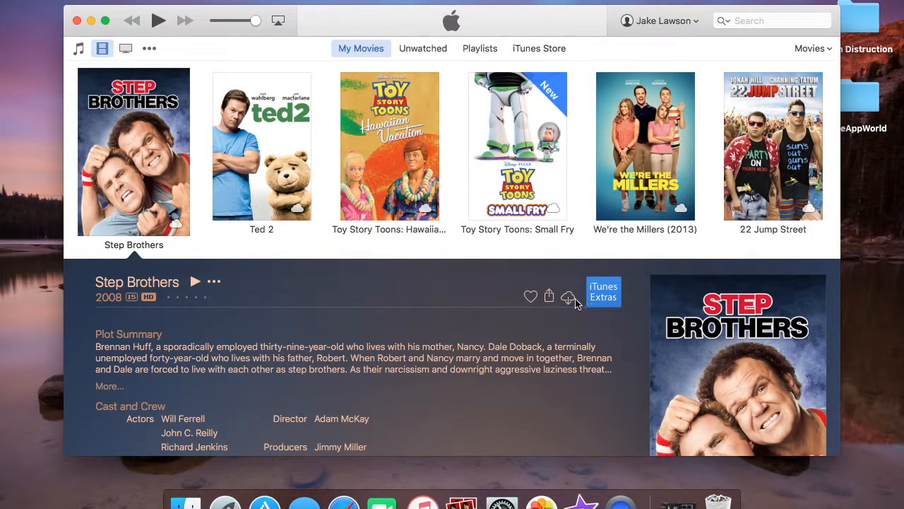
mouse_move(577, 297)
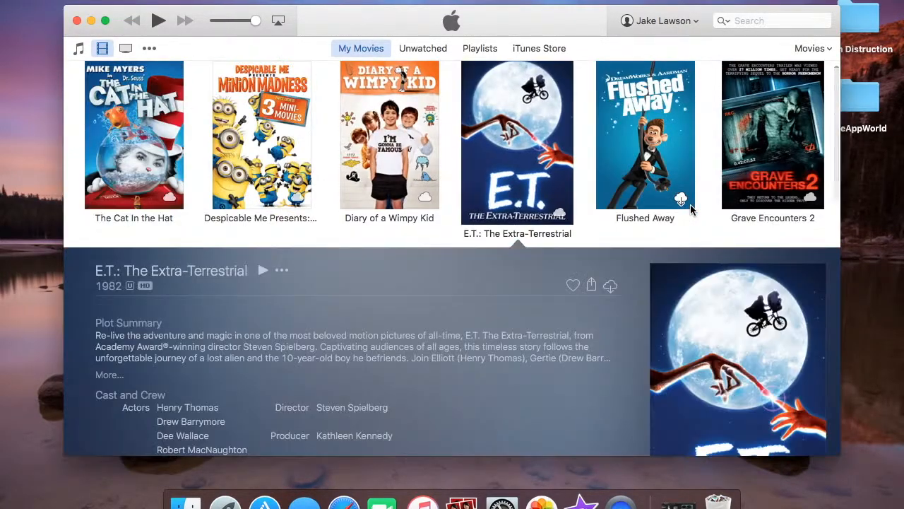
Scroll to Matilda and start its iCloud download to this computer
scroll(down, 3)
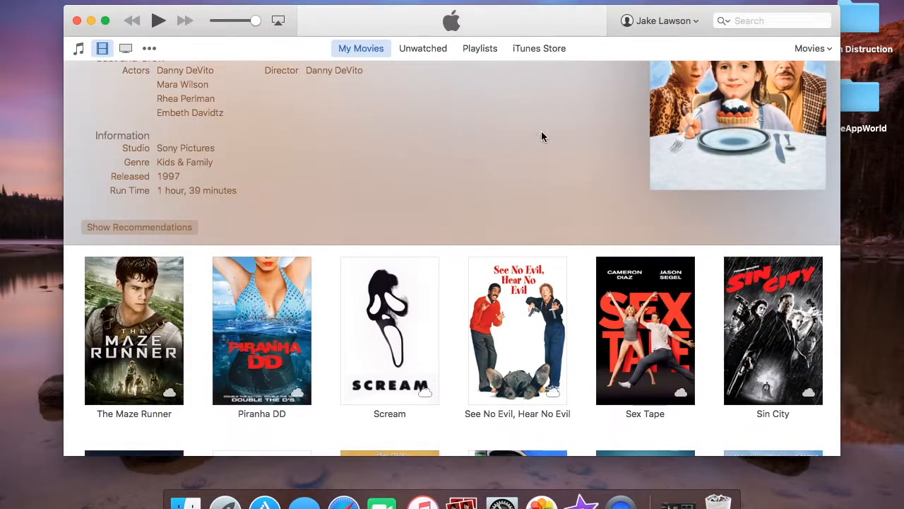
mouse_move(637, 255)
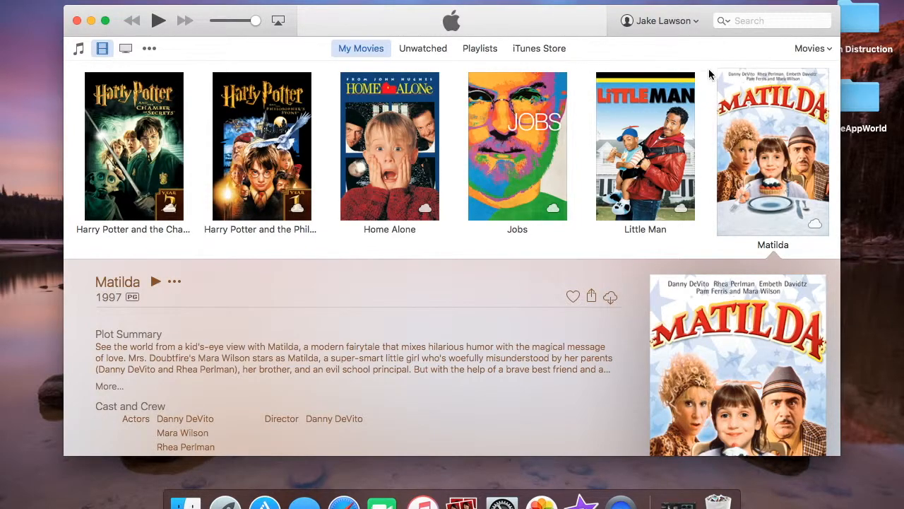
click(826, 20)
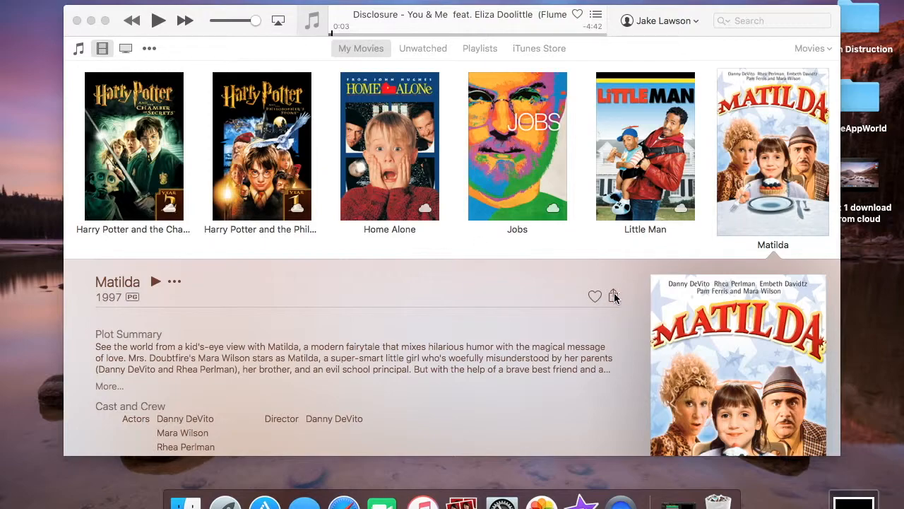
mouse_move(575, 309)
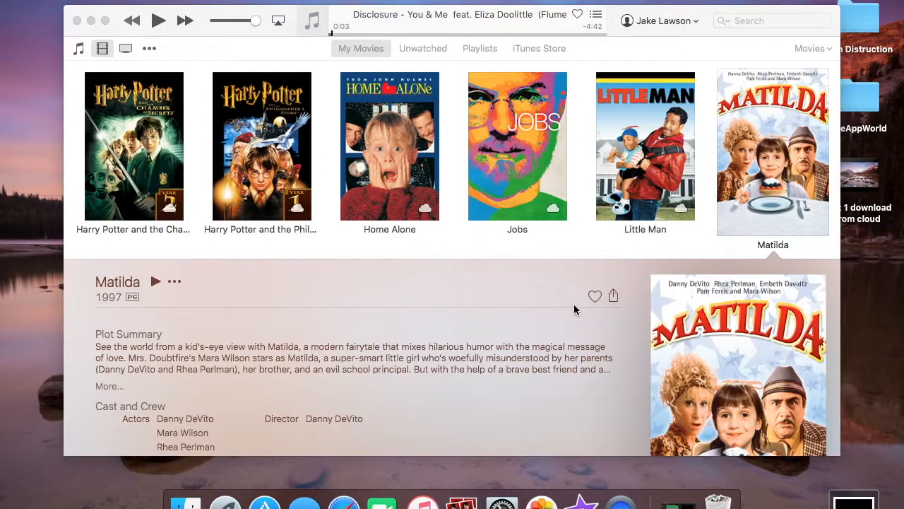